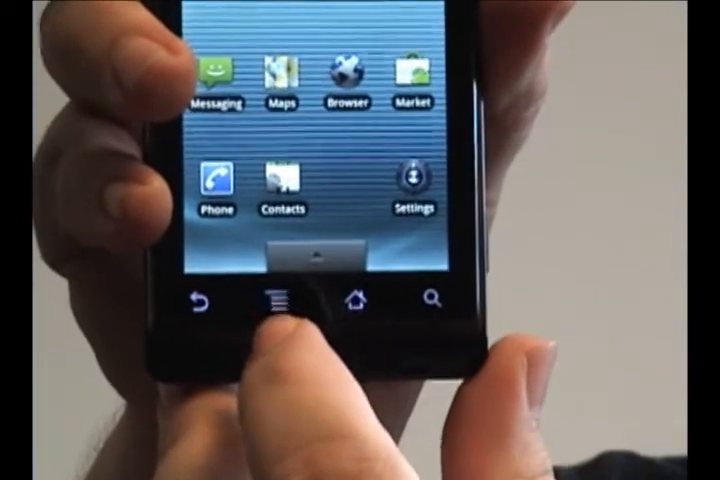
# Choose Shortcuts from the Add to Home screen menu to list shortcut types
pyautogui.click(276, 300)
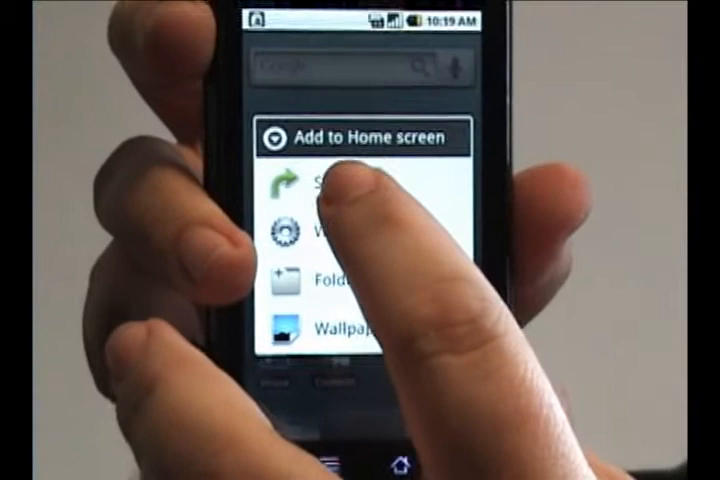
pyautogui.click(320, 180)
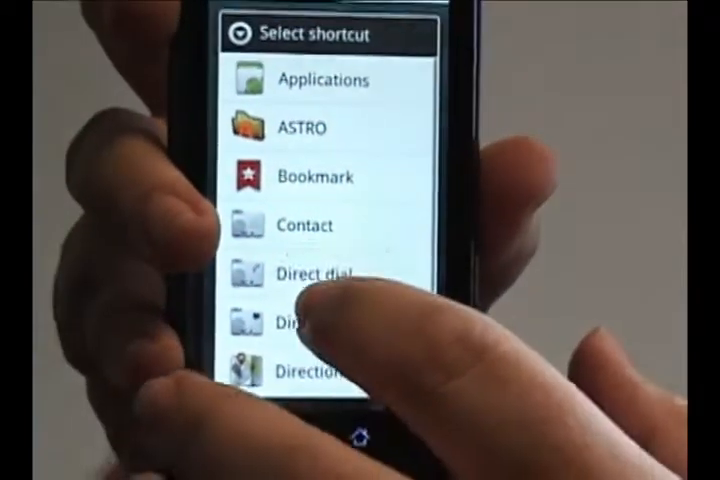
# Scroll through the Settings shortcut list past Manage applications and Wi-Fi settings
pyautogui.scroll(-3)
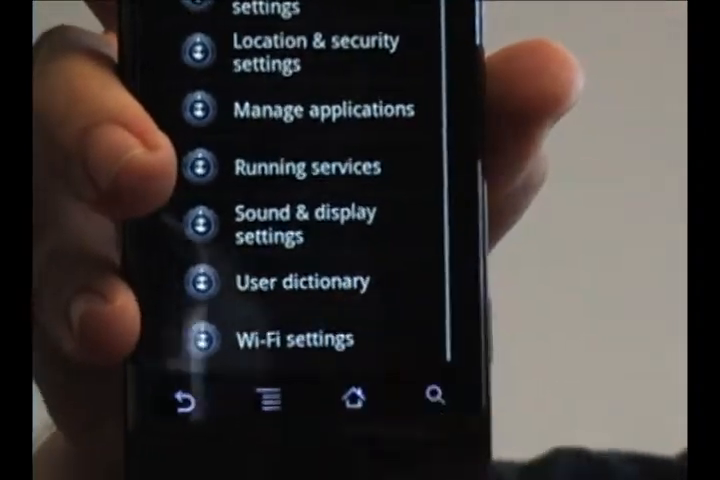
# Add a Battery use shortcut to the home screen and launch the battery usage breakdown from it
pyautogui.scroll(-3)
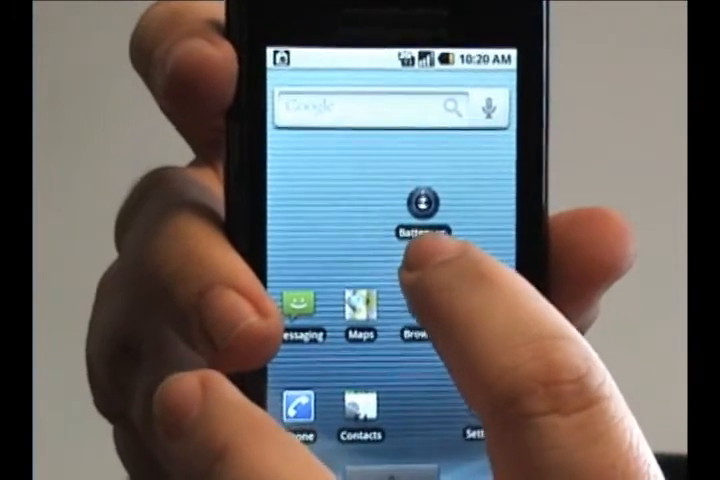
pyautogui.click(412, 204)
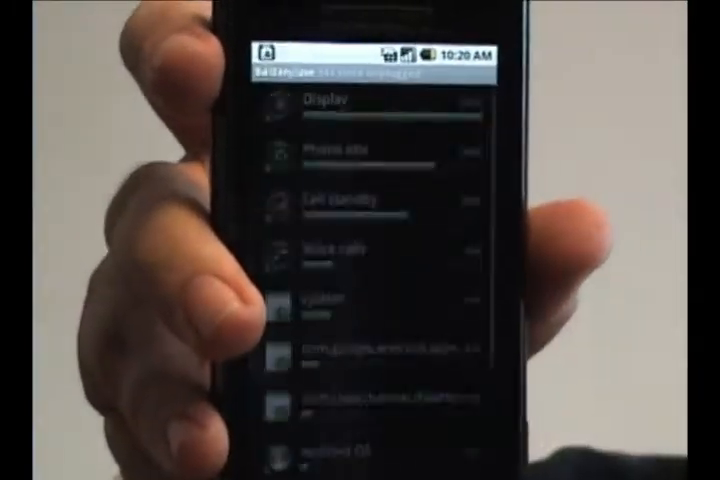